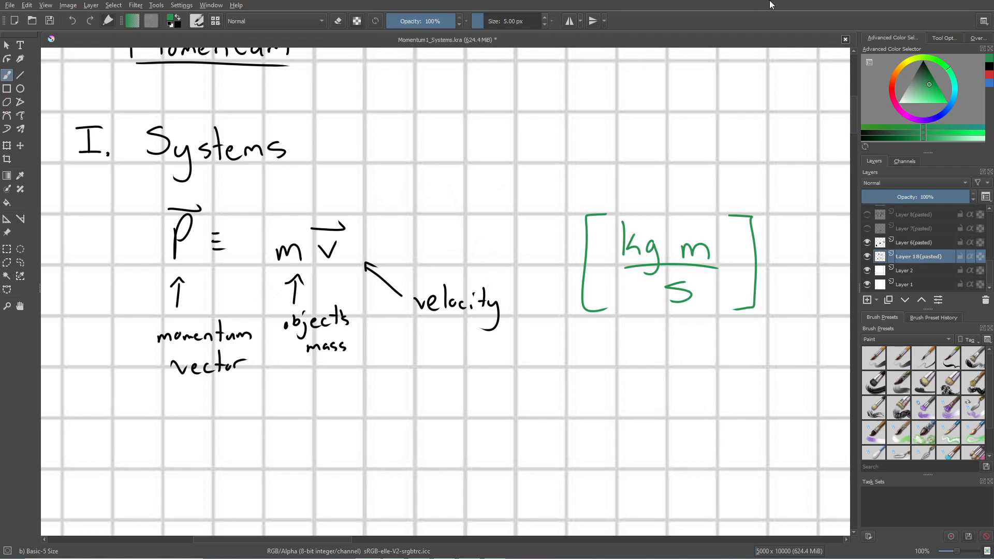
- Show the pasted layer comparing a ping pong ball and a watermelon, both at 5 m/s
{"action": "left_click", "coordinate": [867, 228]}
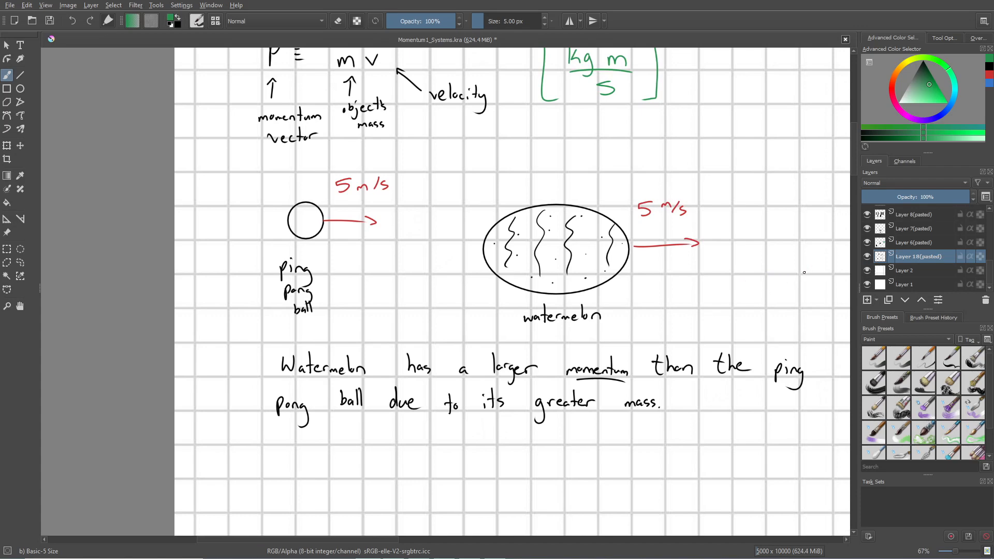
{"action": "mouse_move", "coordinate": [760, 255]}
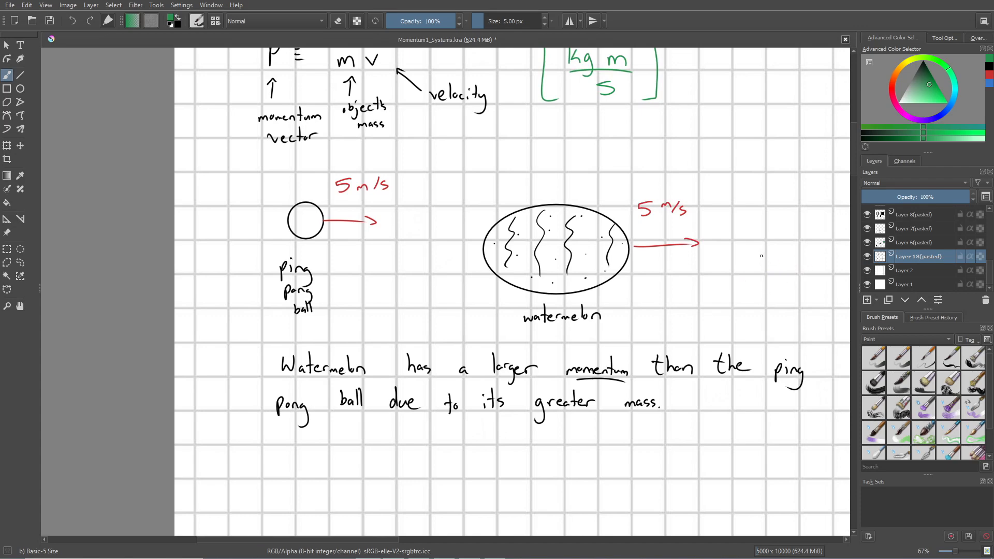
{"action": "mouse_move", "coordinate": [744, 247]}
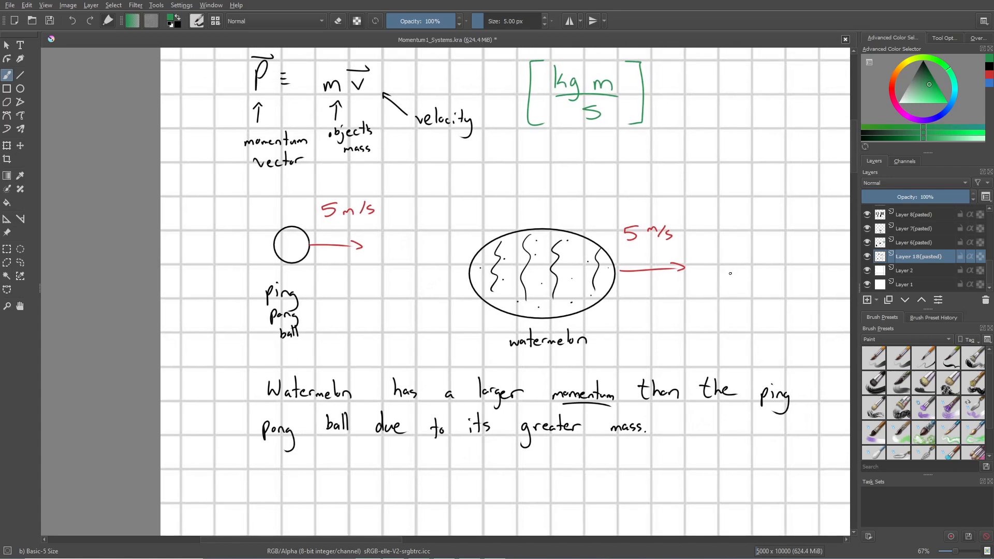
{"action": "mouse_move", "coordinate": [725, 273]}
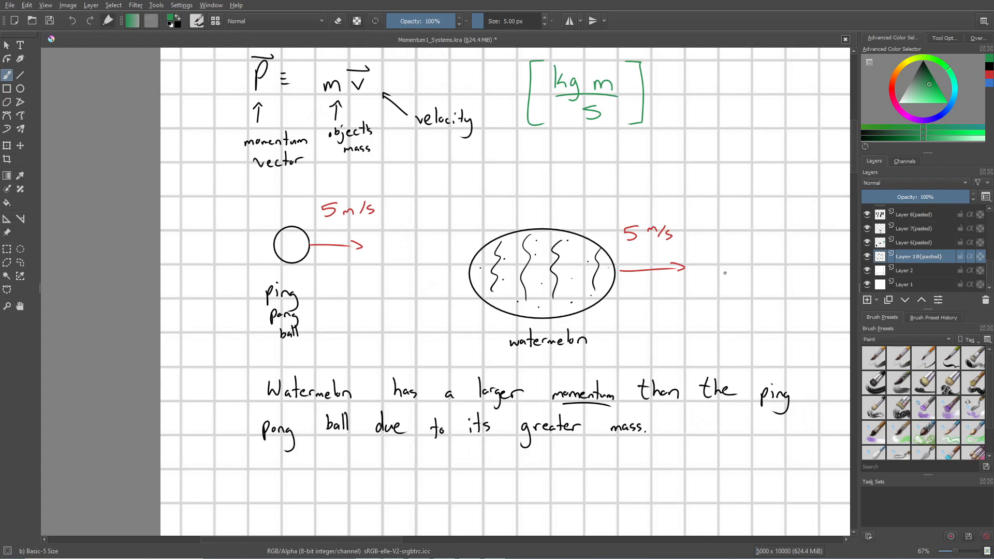
- Scroll down to the p = m(t) v(t) product-rule line and force note
{"action": "scroll", "scroll_direction": "down", "scroll_amount": 3}
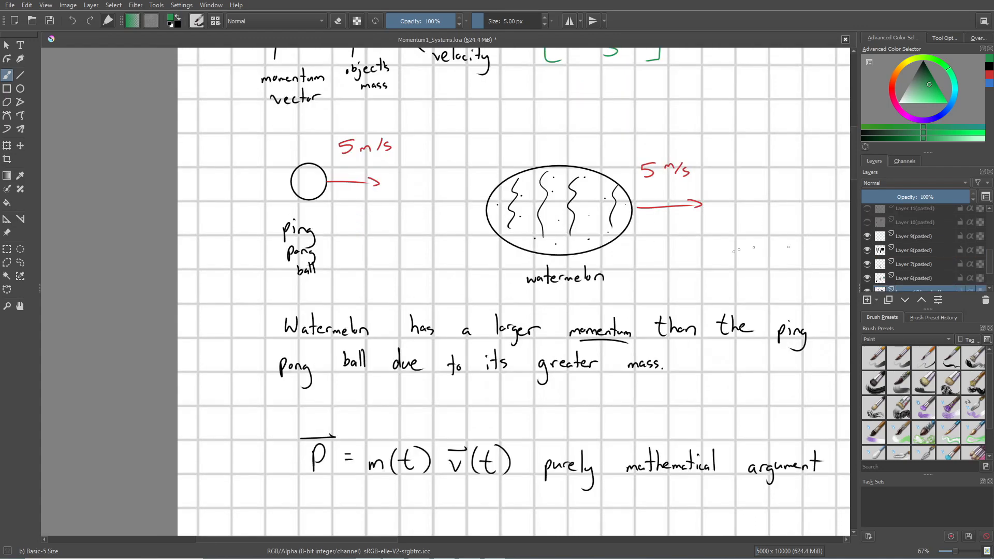
{"action": "scroll", "scroll_direction": "down", "scroll_amount": 3}
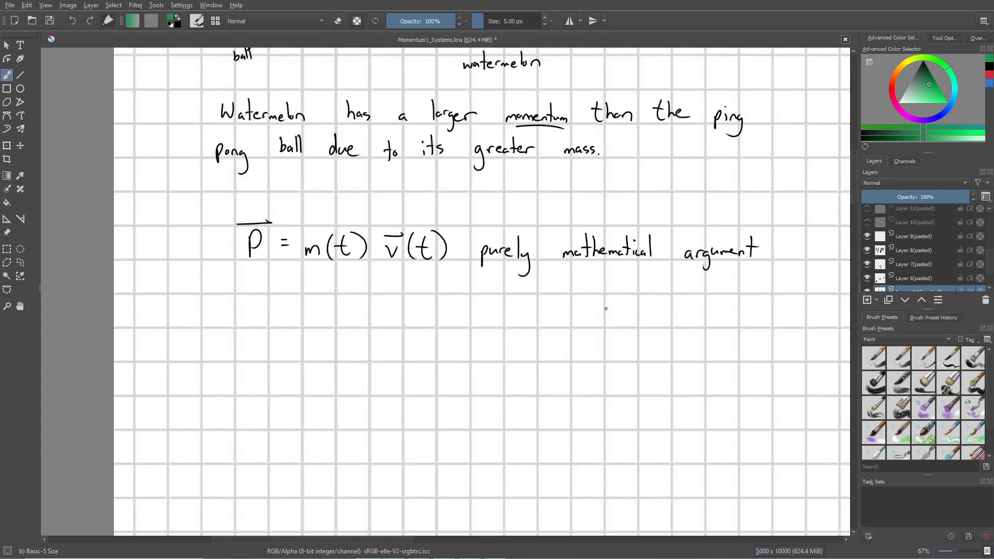
{"action": "mouse_move", "coordinate": [615, 311]}
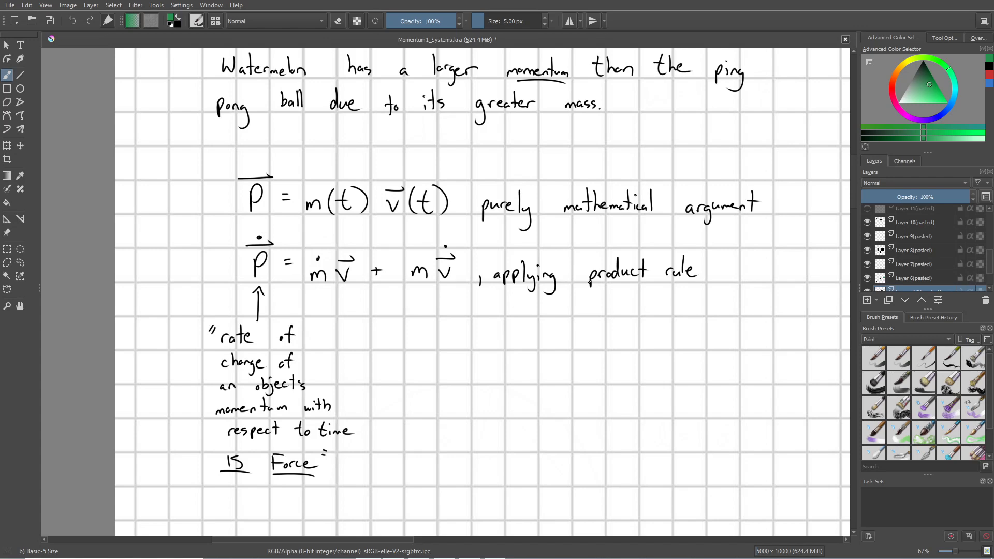
- Scroll past the force definition to the empty grid below
{"action": "scroll", "scroll_direction": "down", "scroll_amount": 3}
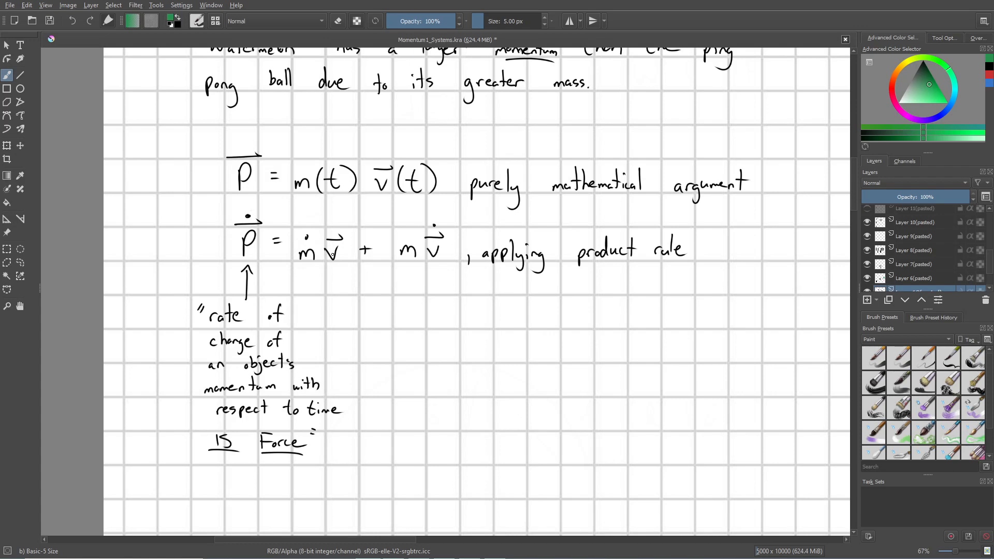
{"action": "scroll", "scroll_direction": "down", "scroll_amount": 3}
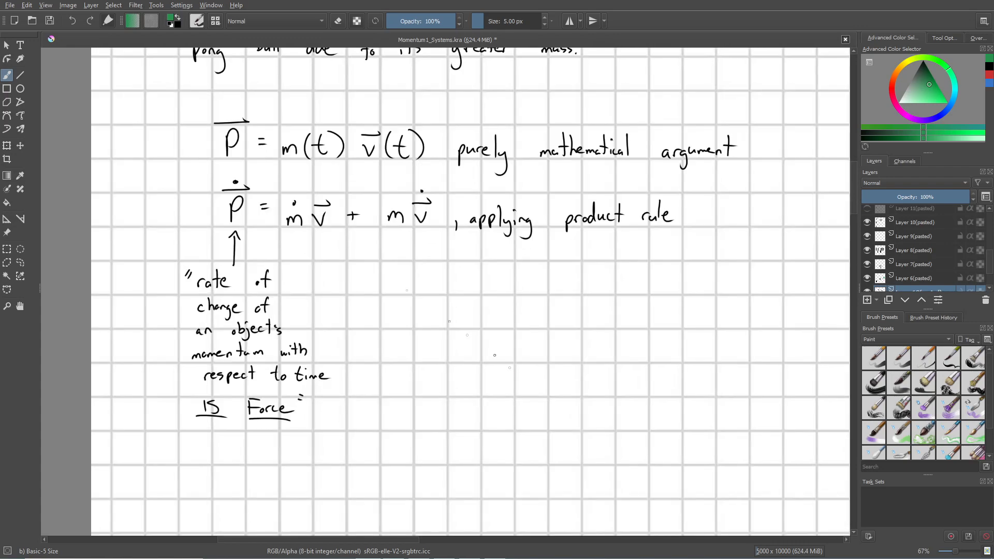
{"action": "scroll", "scroll_direction": "down", "scroll_amount": 3}
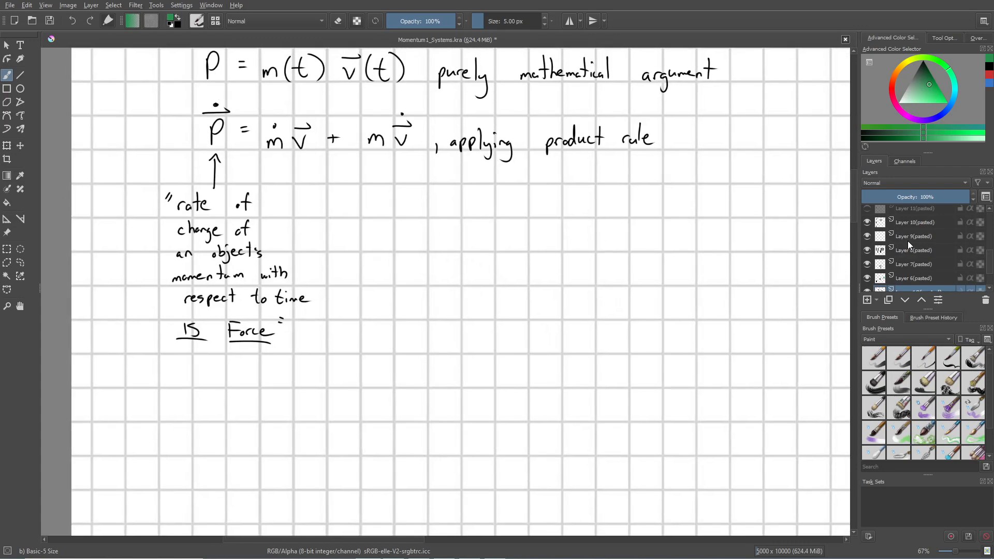
{"action": "scroll", "scroll_direction": "down", "scroll_amount": 3}
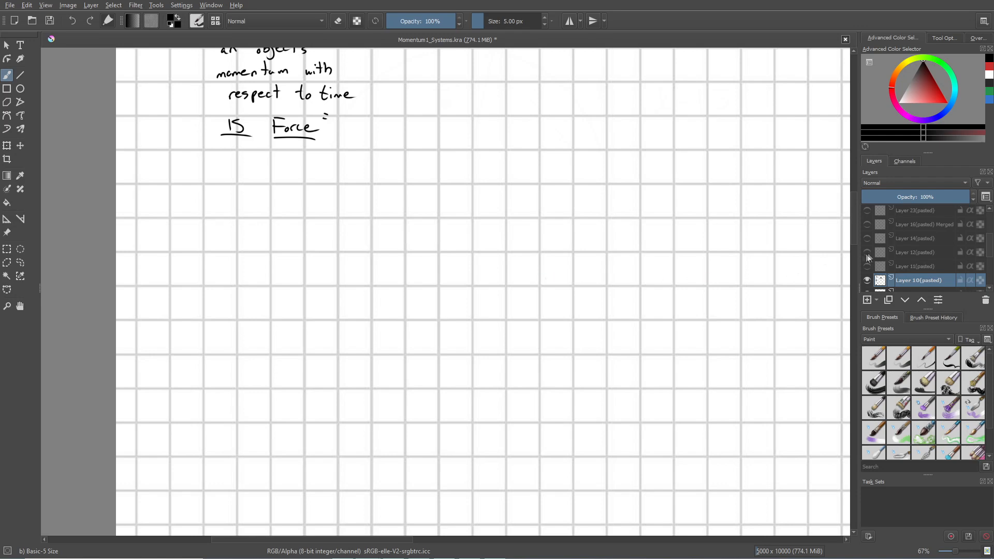
- Show Layer 11 (pasted): fixed finite mass, infinitely small volume, variable velocity v(t)
{"action": "left_click", "coordinate": [866, 266]}
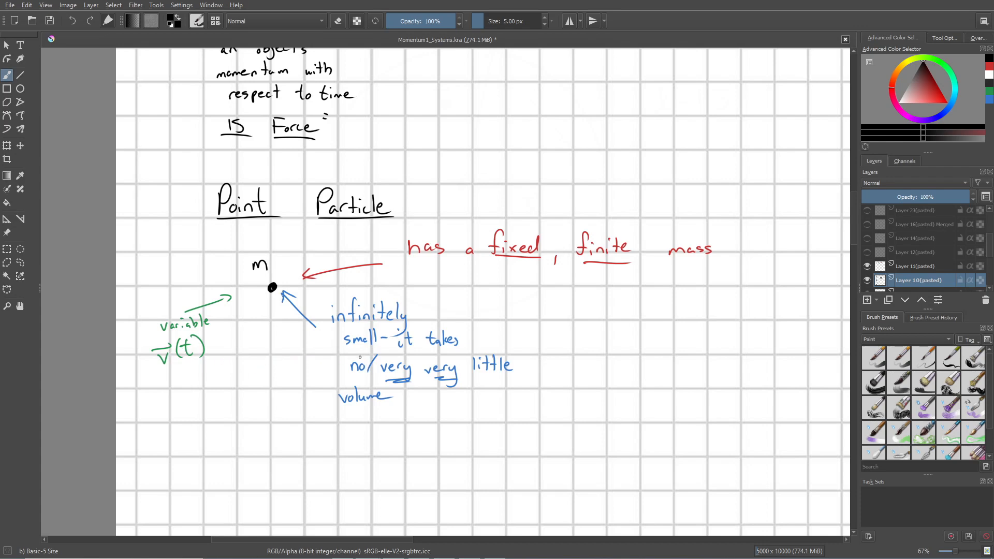
- Handwrite p = m v(t) right of the point particle with the Basic-5 Size brush
{"action": "scroll", "scroll_direction": "down", "scroll_amount": 3}
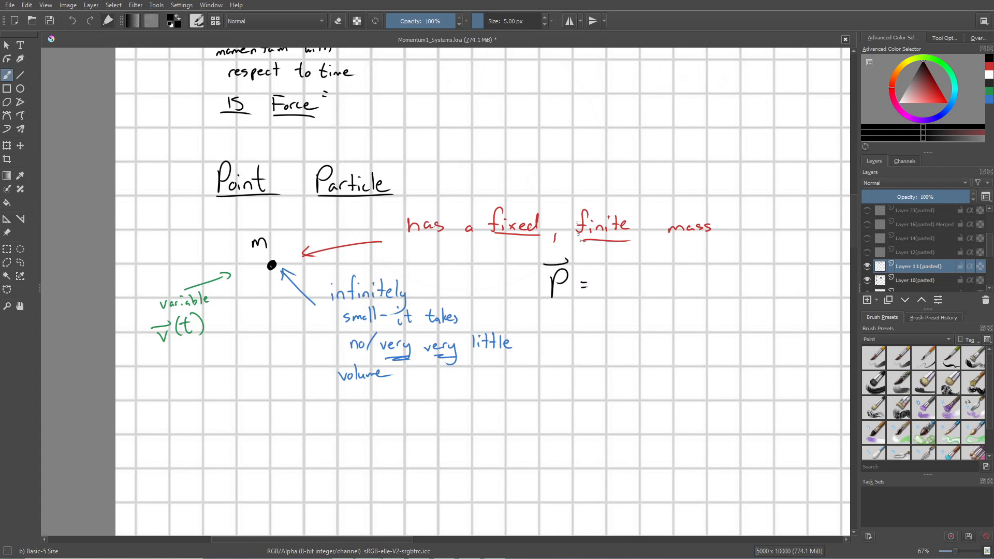
{"action": "left_click_drag", "start_coordinate": [605, 285], "coordinate": [624, 288]}
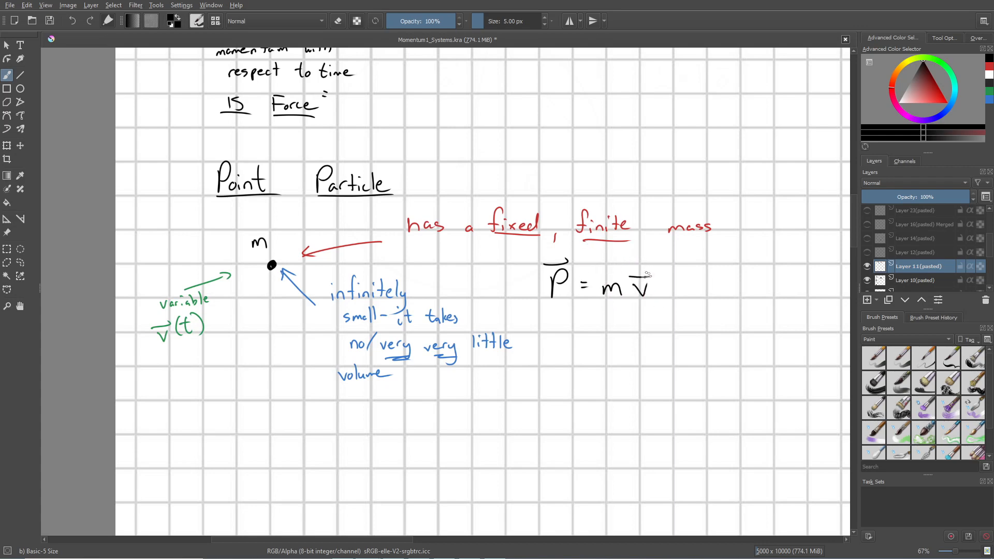
{"action": "left_click_drag", "start_coordinate": [640, 285], "coordinate": [678, 285]}
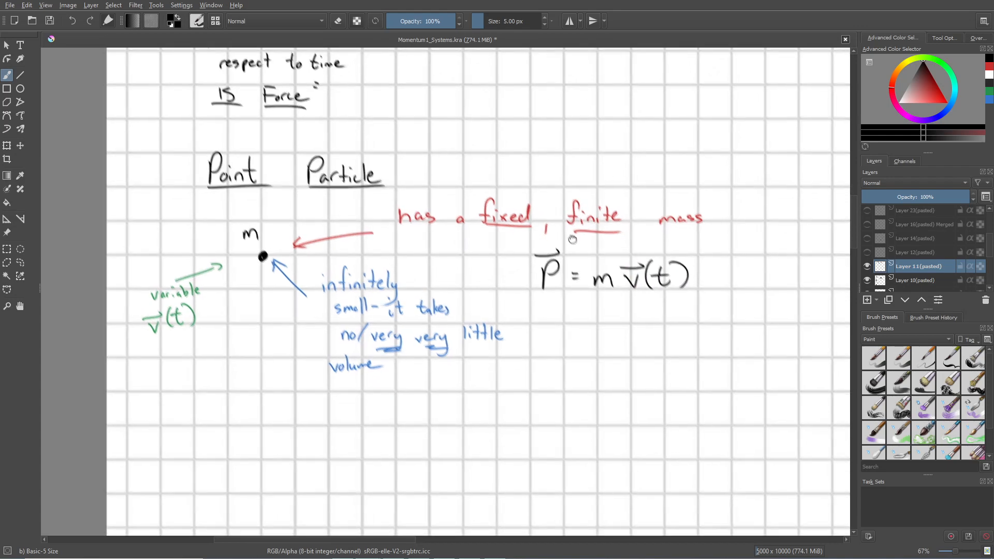
{"action": "scroll", "scroll_direction": "down", "scroll_amount": 3}
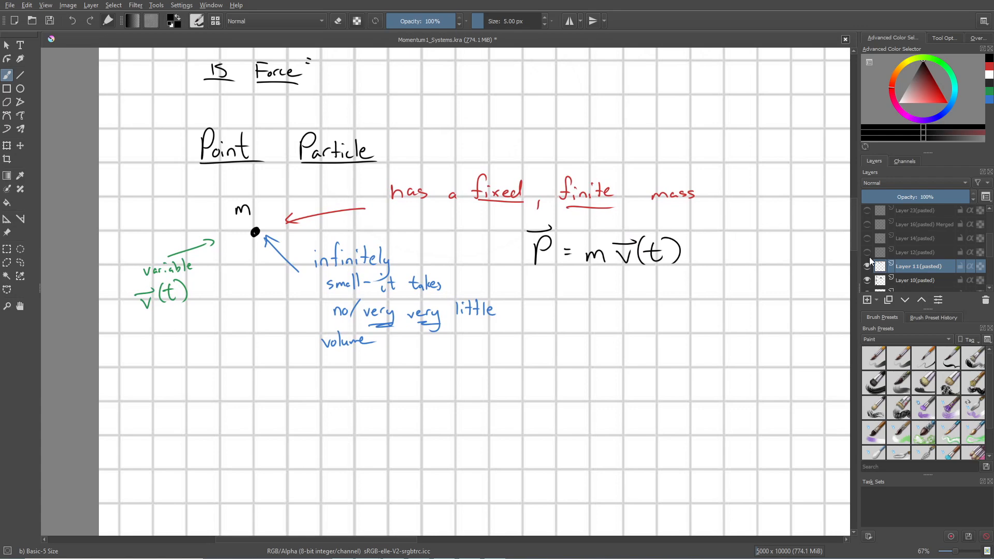
- Show Layer 12 with the derivative reducing to F = ma and the boxed summary
{"action": "left_click", "coordinate": [867, 252]}
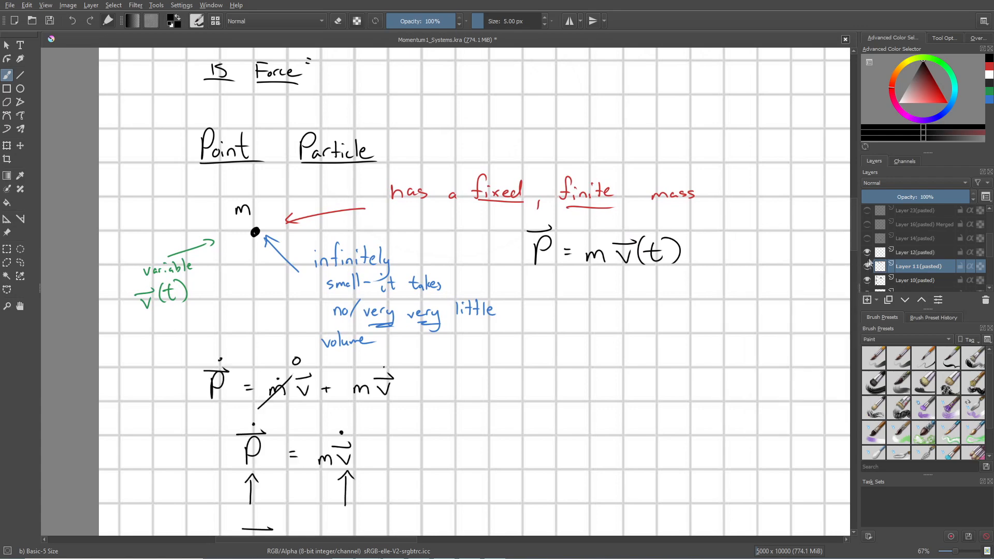
{"action": "scroll", "scroll_direction": "down", "scroll_amount": 3}
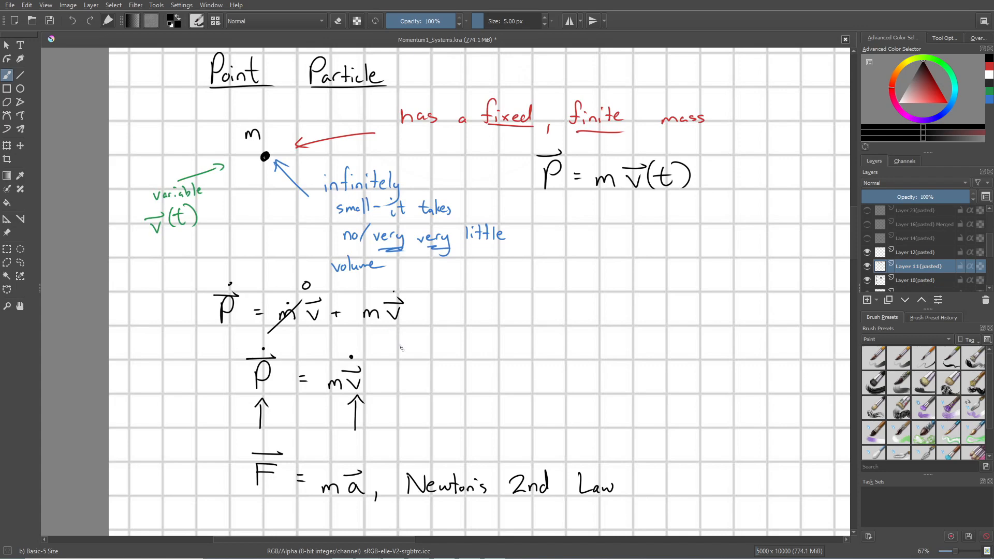
{"action": "scroll", "scroll_direction": "down", "scroll_amount": 3}
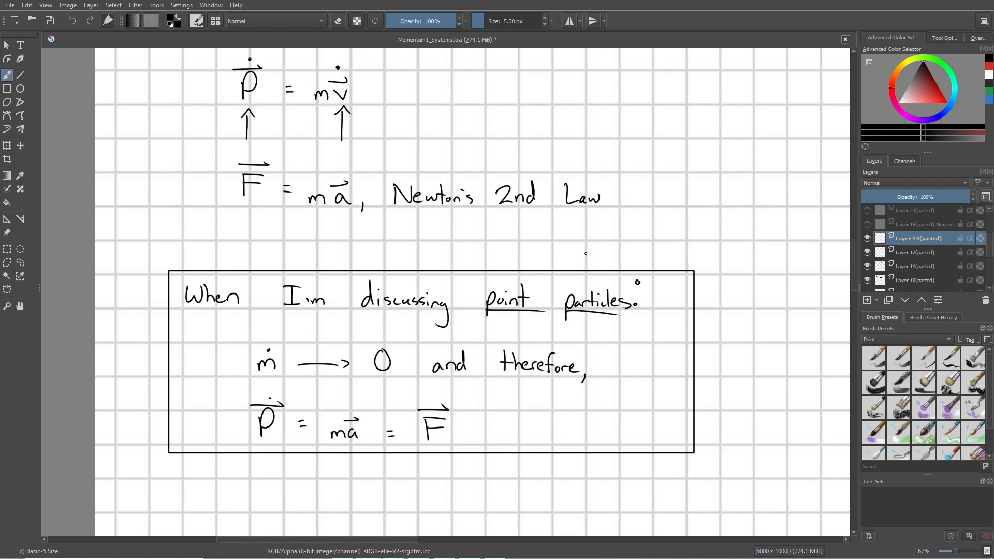
{"action": "mouse_move", "coordinate": [583, 254]}
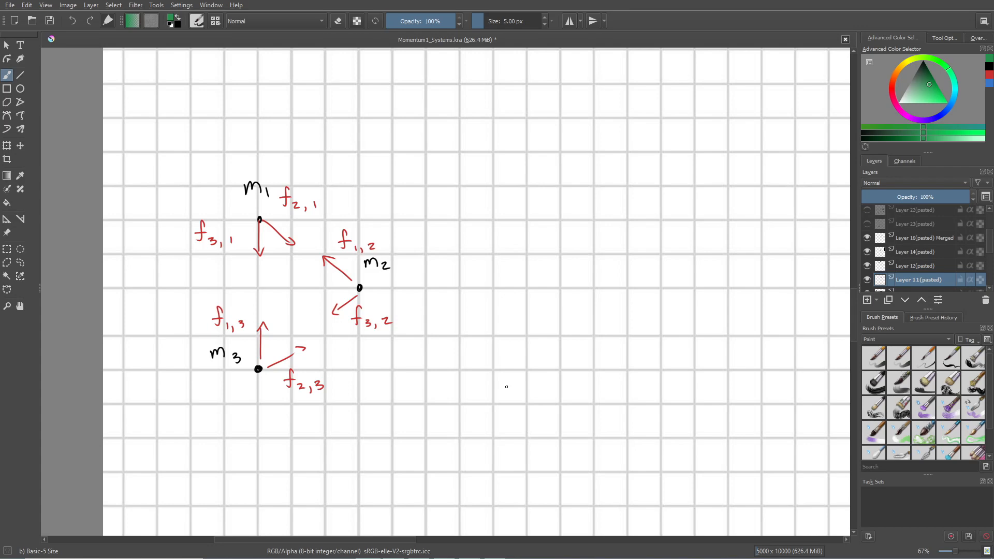
{"action": "mouse_move", "coordinate": [510, 384]}
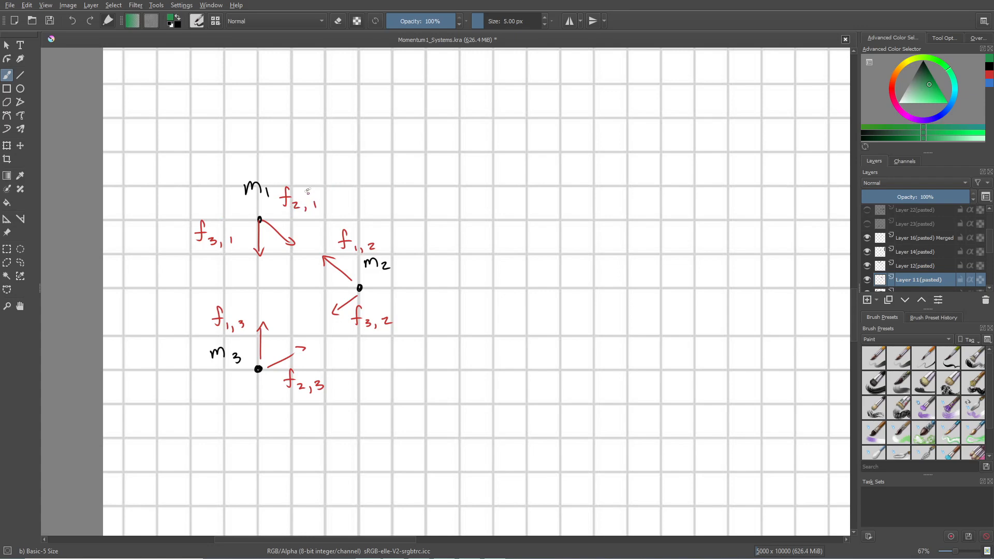
- Erase the green 'force' text and its arrow pointing at f2,1
{"action": "left_click_drag", "start_coordinate": [302, 170], "coordinate": [300, 189]}
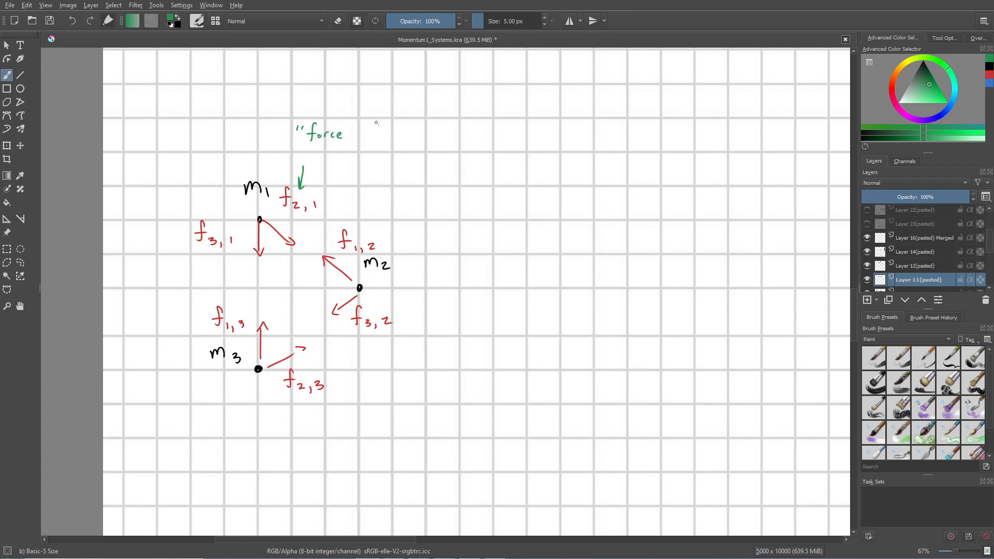
{"action": "left_click_drag", "start_coordinate": [371, 133], "coordinate": [406, 133]}
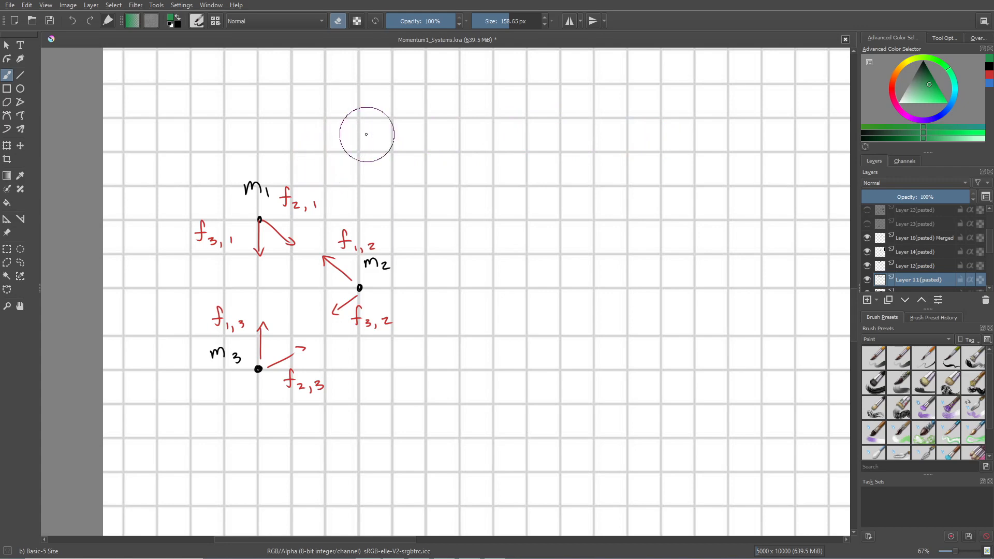
{"action": "mouse_move", "coordinate": [342, 29]}
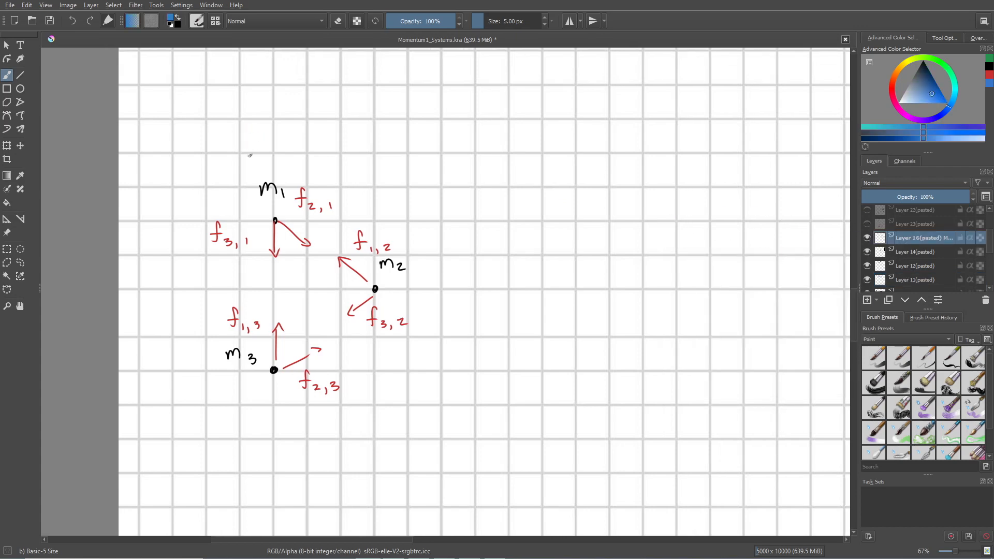
- Draw a blue 'System' loop around m1, m2, m3 and start a green 'Environment' label
{"action": "left_click_drag", "start_coordinate": [251, 139], "coordinate": [249, 410]}
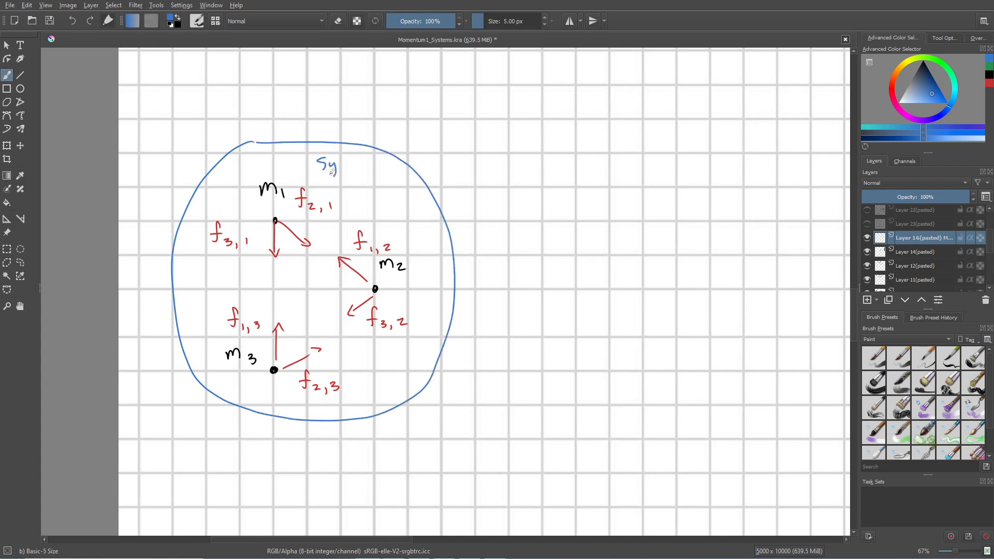
{"action": "type", "text": "stem"}
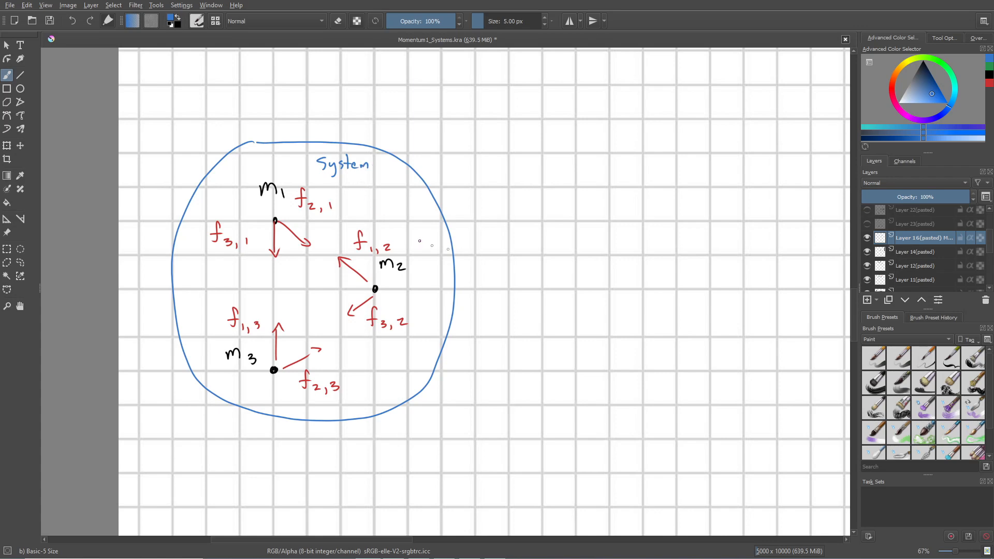
{"action": "left_click", "coordinate": [944, 92]}
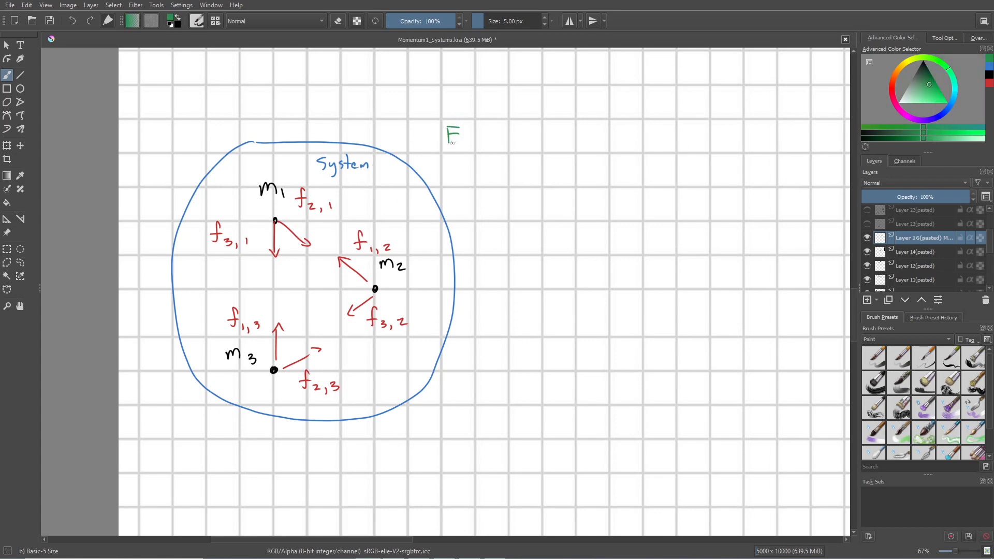
{"action": "type", "text": "Environment"}
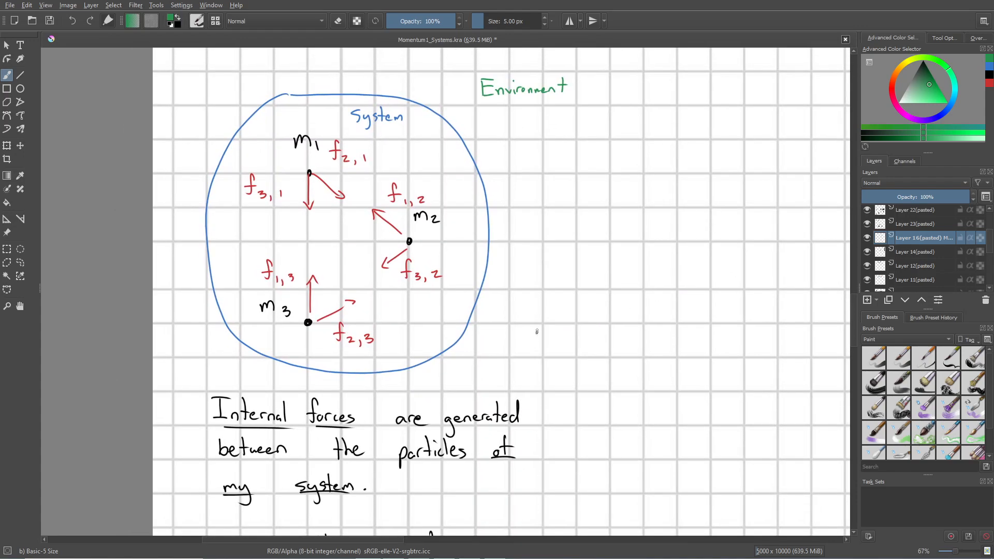
{"action": "mouse_move", "coordinate": [524, 305]}
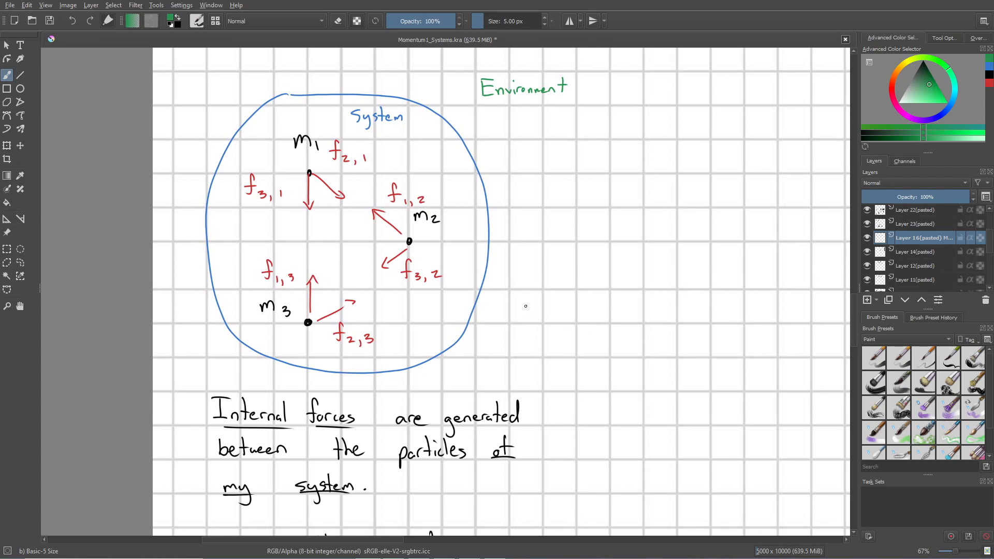
{"action": "mouse_move", "coordinate": [522, 299]}
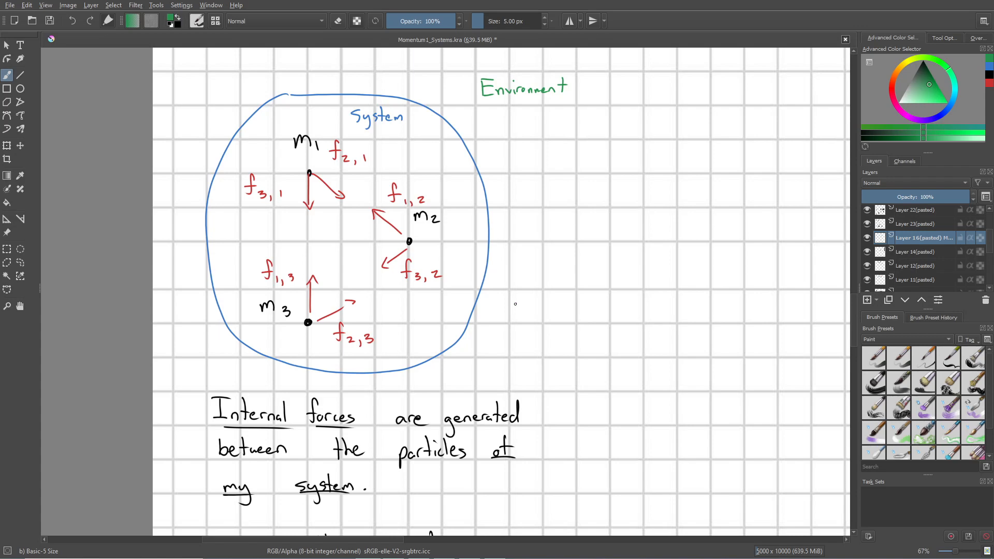
{"action": "mouse_move", "coordinate": [303, 193]}
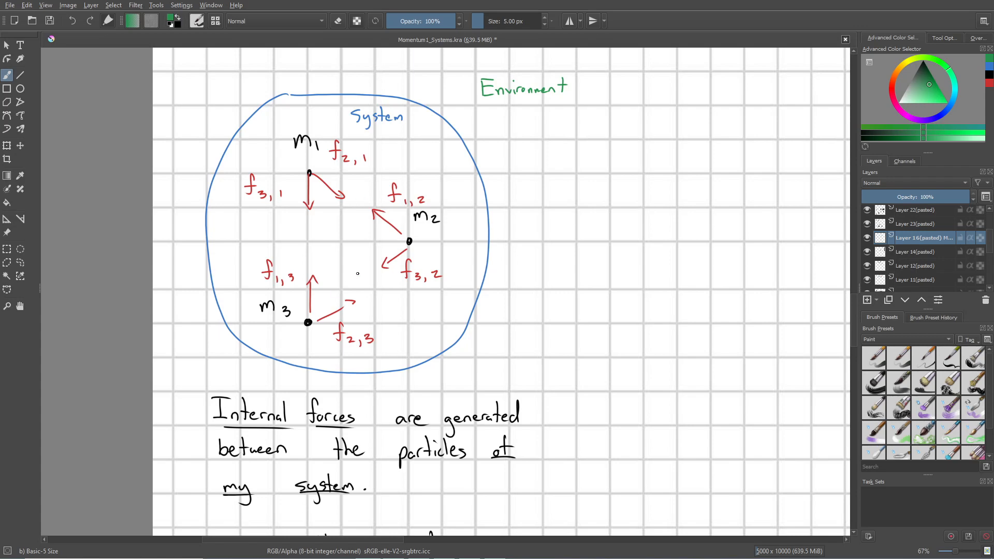
{"action": "scroll", "scroll_direction": "down", "scroll_amount": 3}
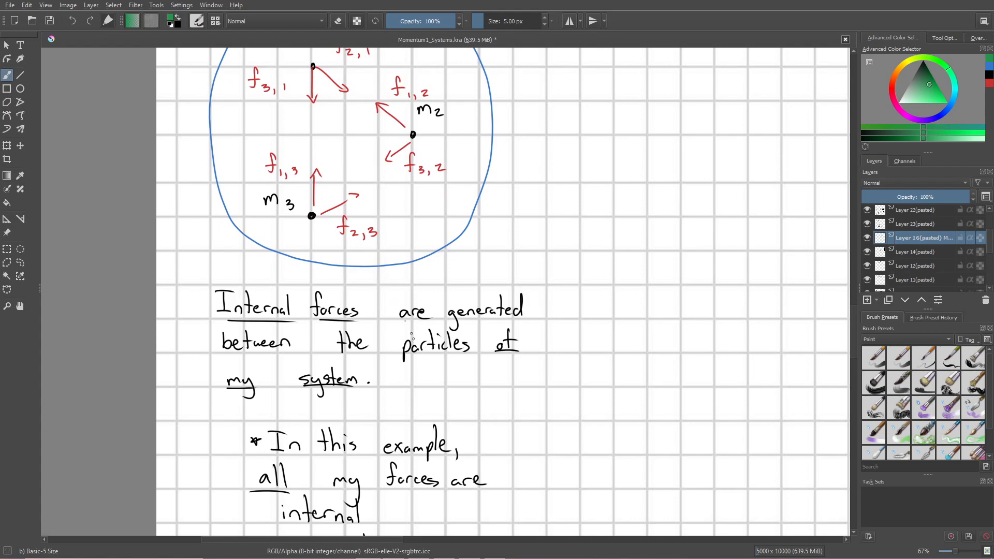
{"action": "scroll", "scroll_direction": "down", "scroll_amount": 3}
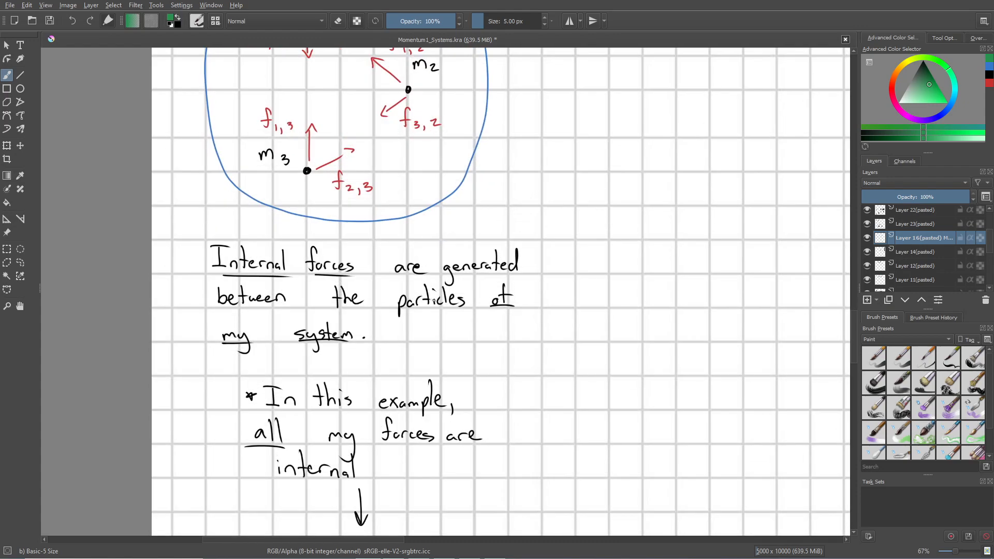
{"action": "scroll", "scroll_direction": "down", "scroll_amount": 3}
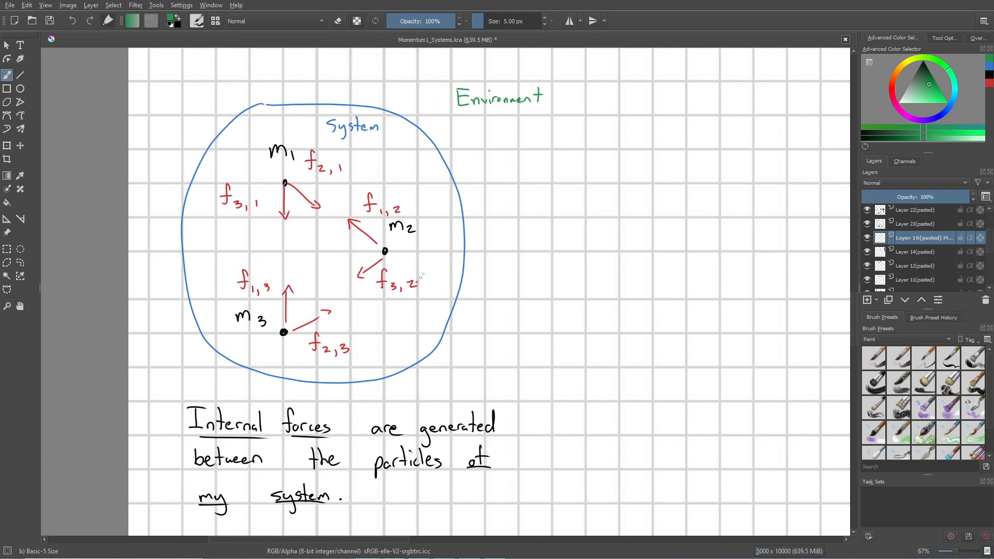
{"action": "mouse_move", "coordinate": [573, 265]}
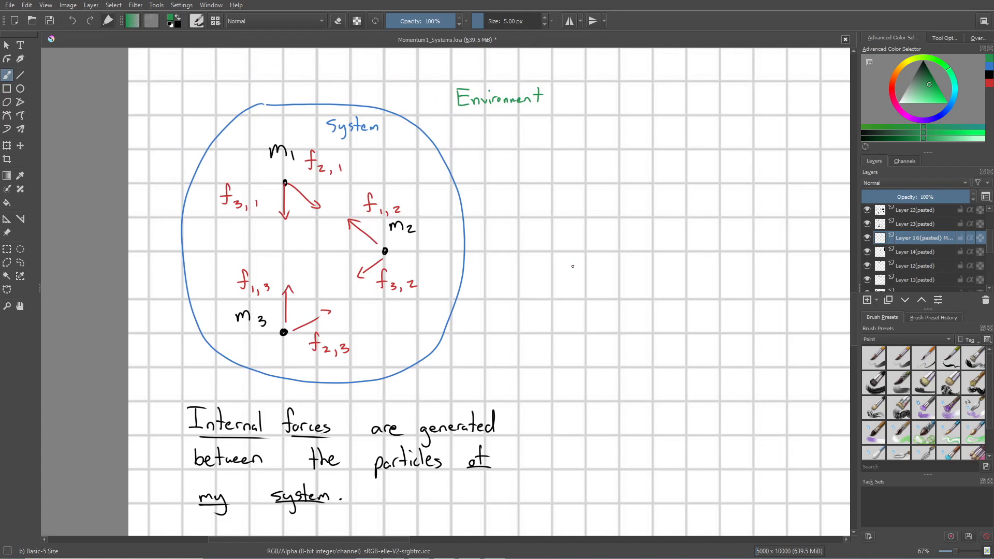
{"action": "scroll", "scroll_direction": "down", "scroll_amount": 3}
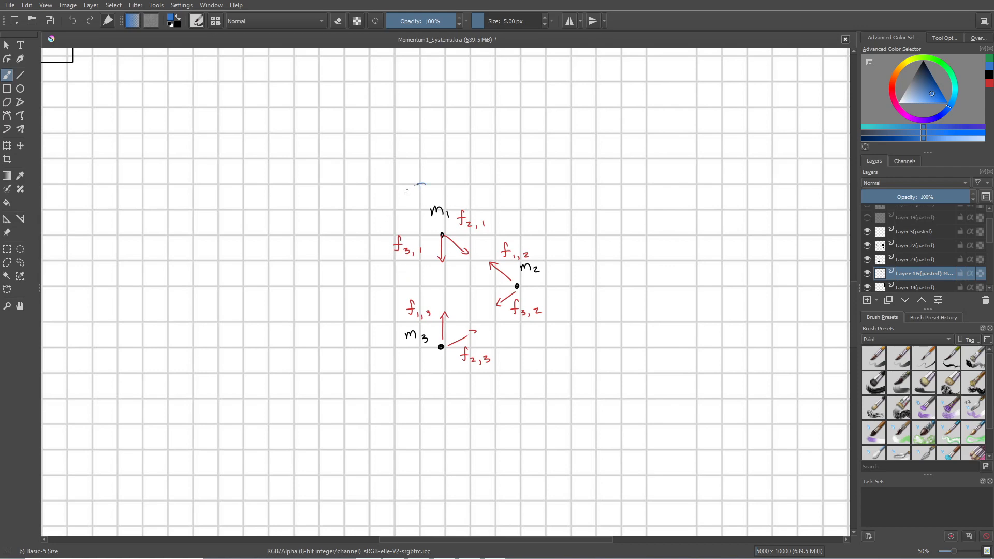
- Draw a blue kidney-shaped loop around m1 and m3, excluding m2, then write green 'Environment'
{"action": "left_click_drag", "start_coordinate": [418, 183], "coordinate": [497, 339]}
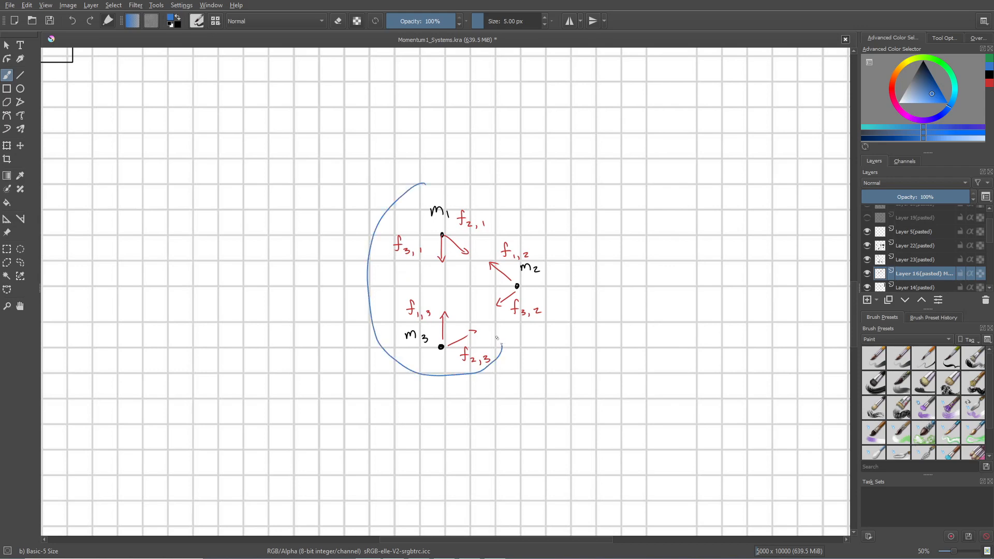
{"action": "left_click_drag", "start_coordinate": [450, 187], "coordinate": [501, 342]}
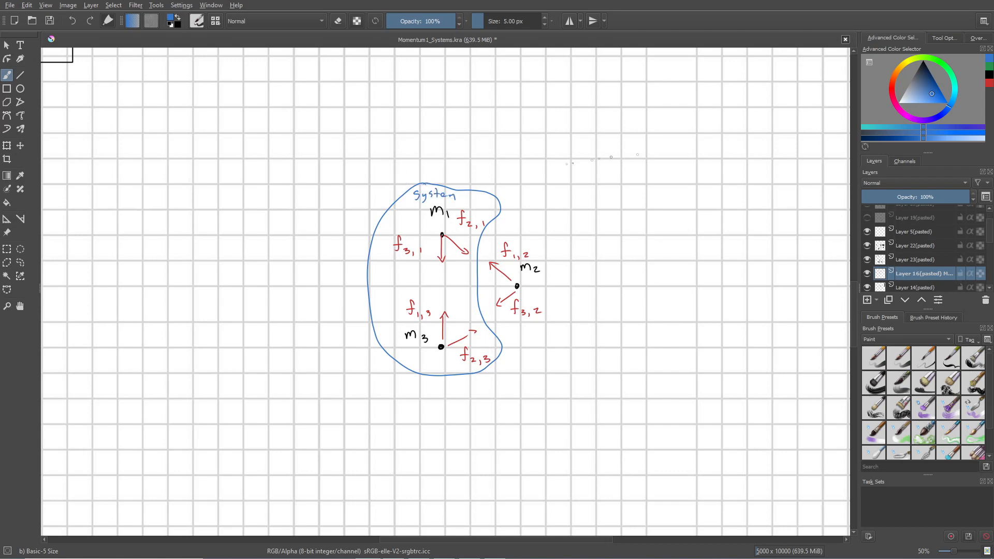
{"action": "left_click", "coordinate": [928, 84]}
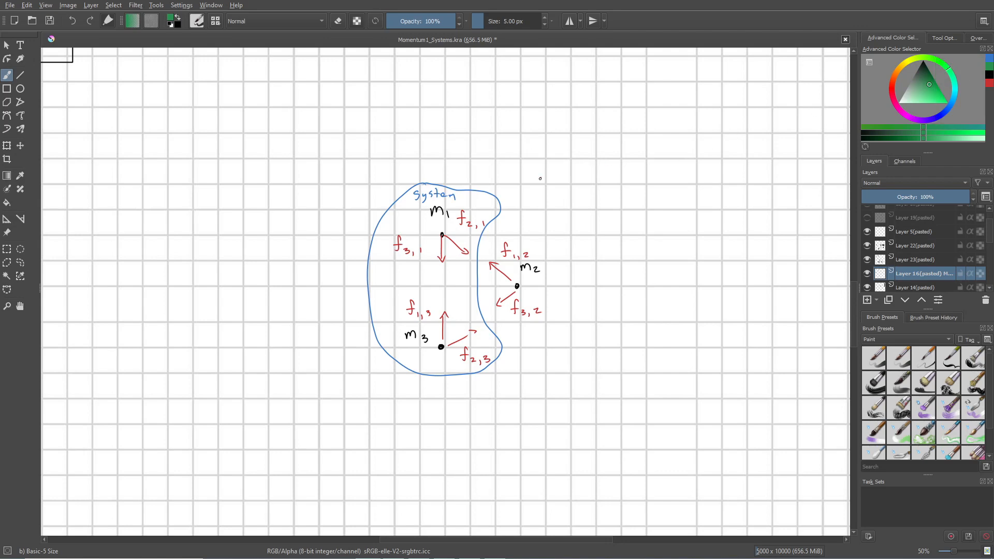
{"action": "left_click_drag", "start_coordinate": [539, 178], "coordinate": [571, 178]}
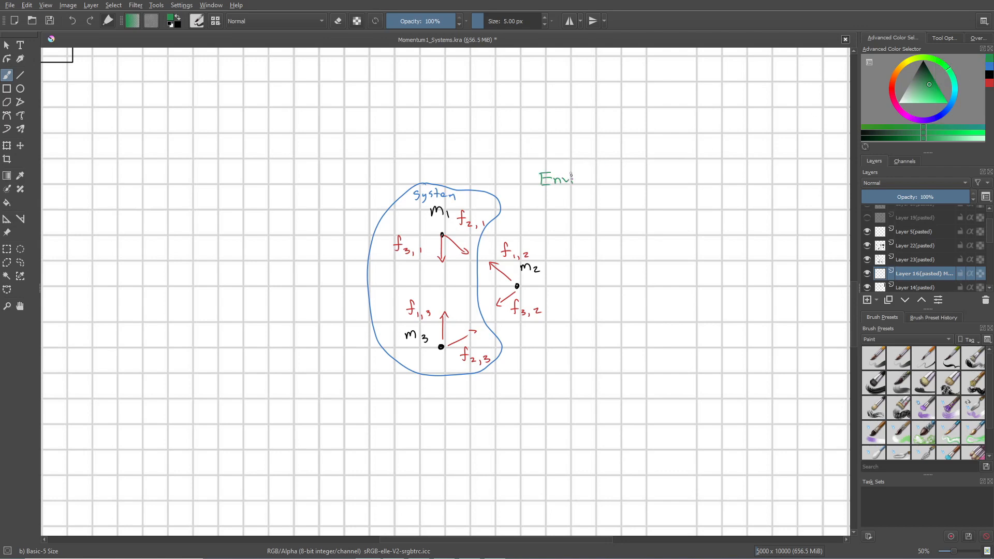
{"action": "type", "text": "ironment"}
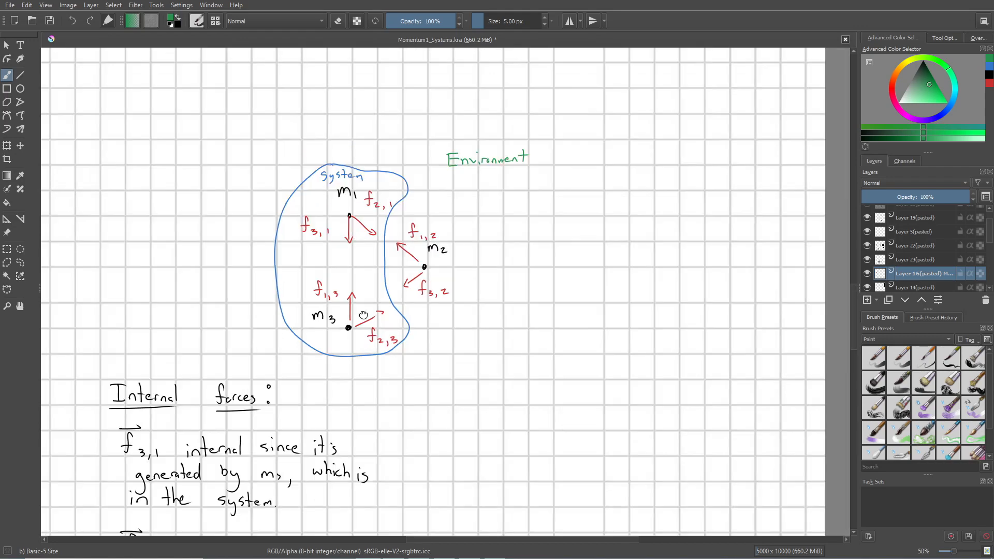
- Scroll down through notes marking f1,3 internal and f2,3, f2,1 external
{"action": "scroll", "scroll_direction": "down", "scroll_amount": 3}
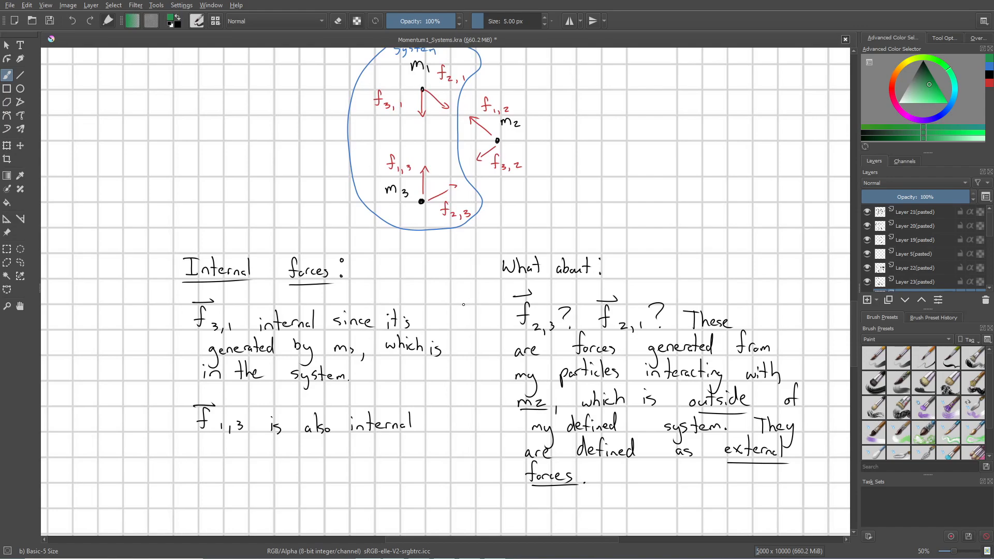
{"action": "scroll", "scroll_direction": "down", "scroll_amount": 3}
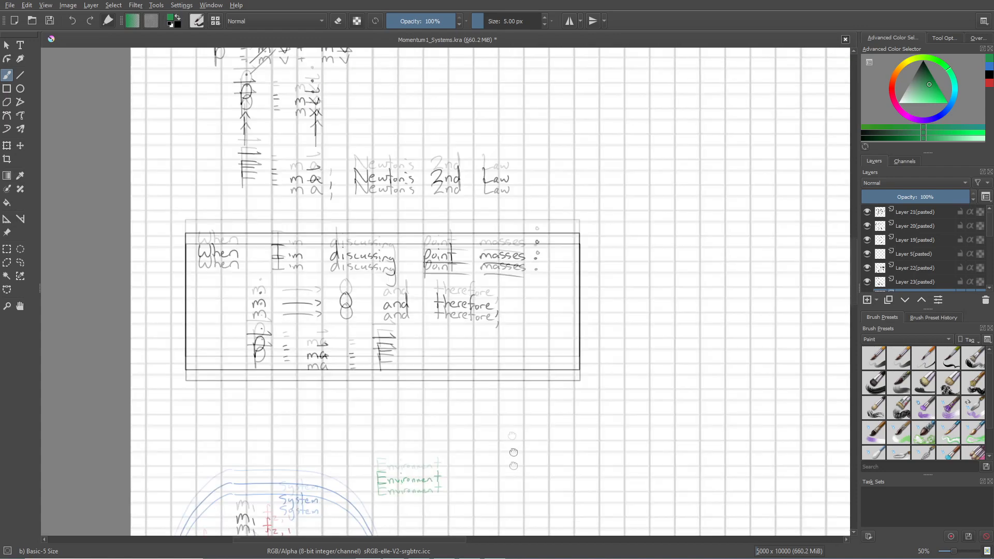
{"action": "scroll", "scroll_direction": "down", "scroll_amount": 3}
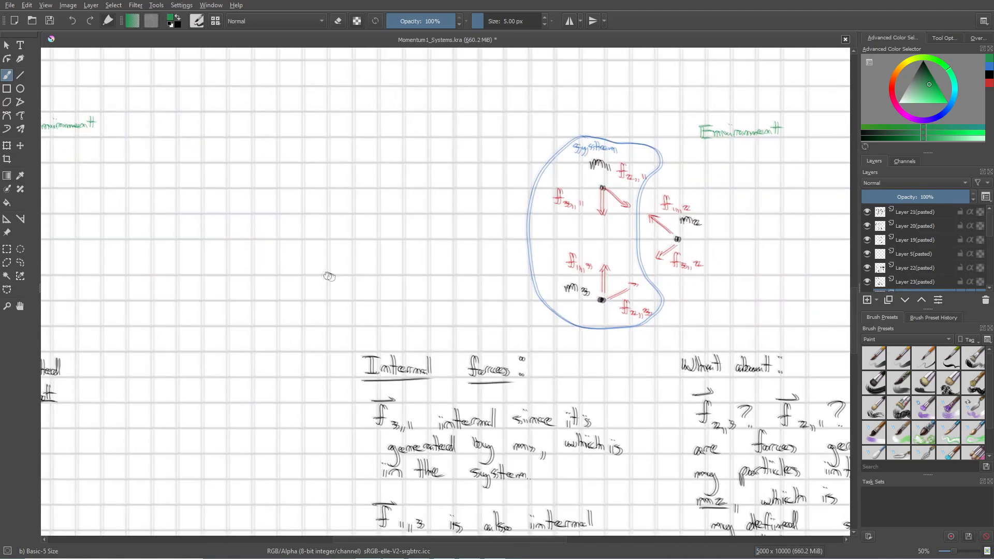
{"action": "scroll", "scroll_direction": "down", "scroll_amount": 3}
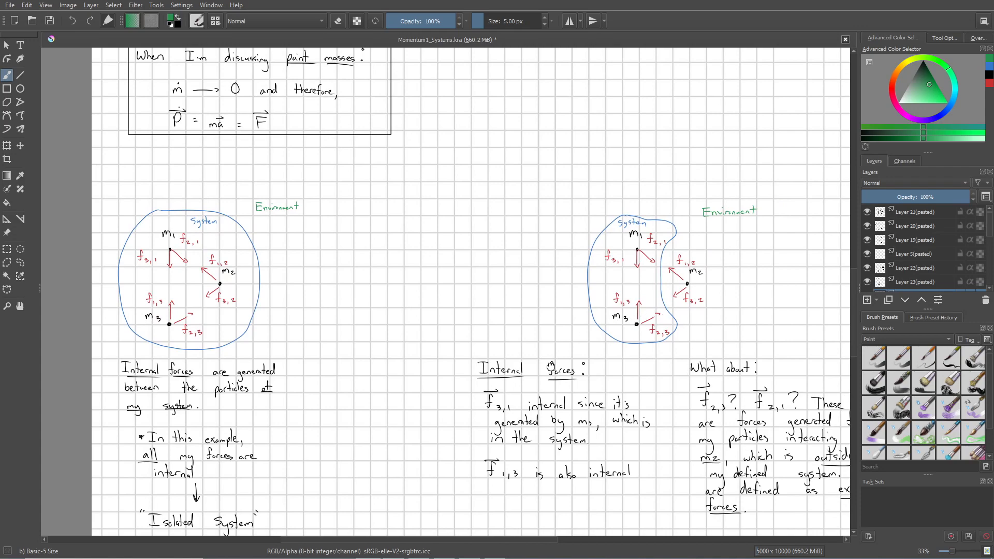
{"action": "scroll", "scroll_direction": "down", "scroll_amount": 3}
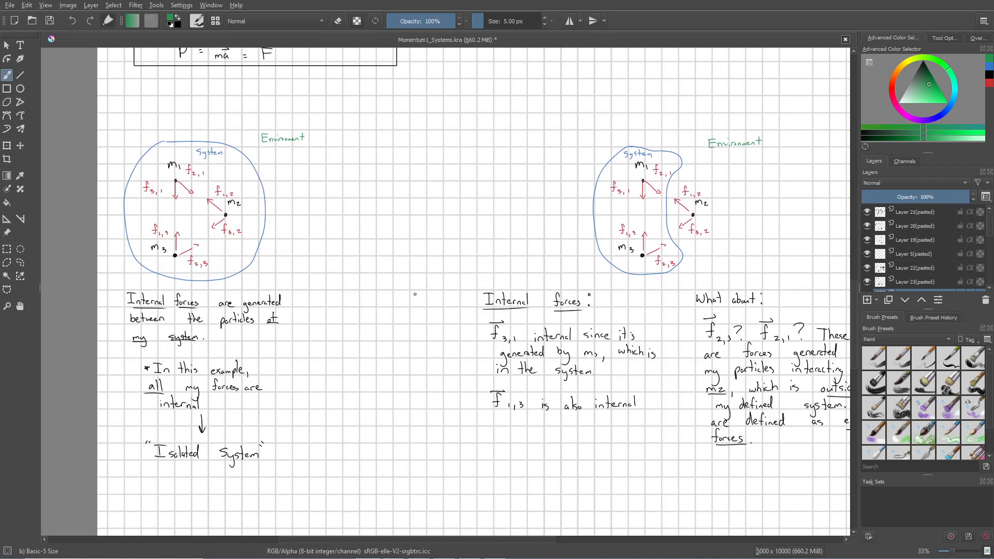